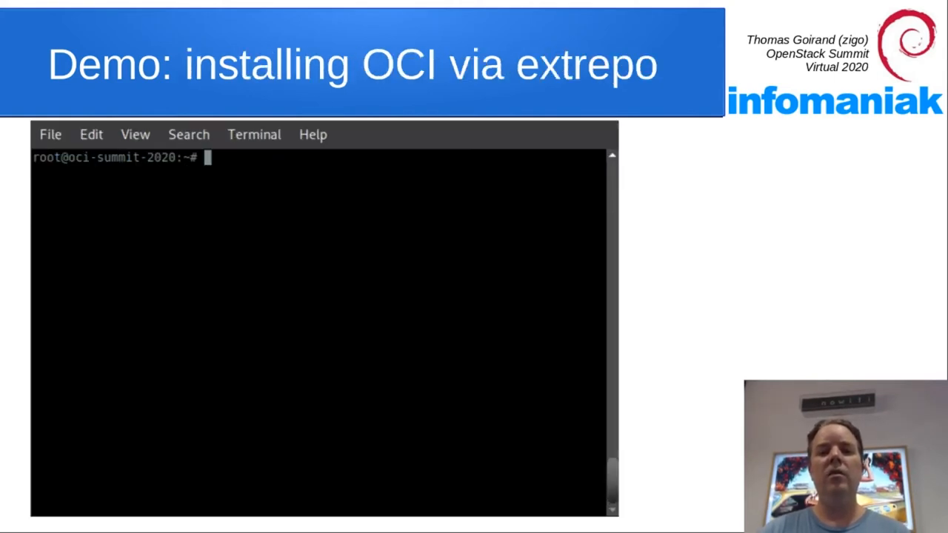
- Run the terminal demo installing extrepo with apt-get and enabling the openstack_ussuri repository
{"action": "type", "text": "apt-get install extrepo"}
{"action": "type", "text": "extrepo enable openstack"}
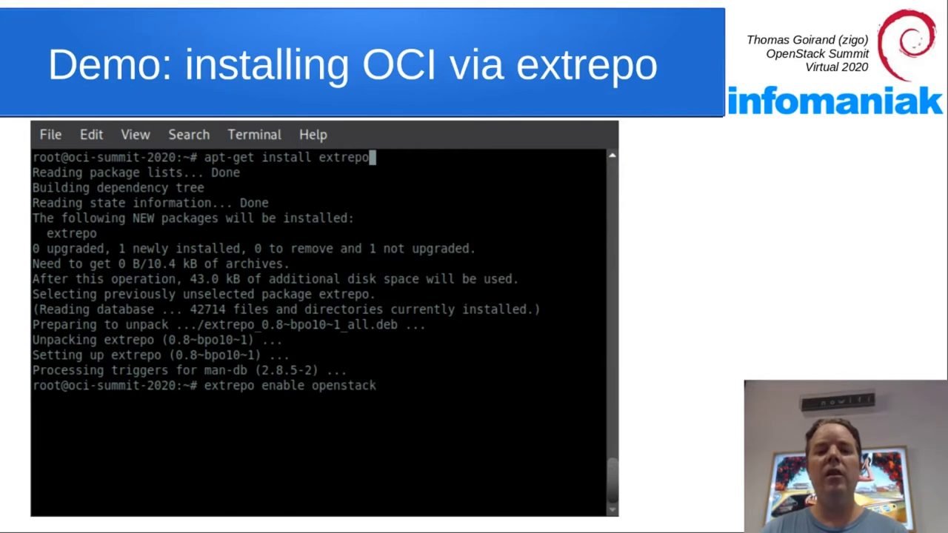
{"action": "type", "text": "_ussuri"}
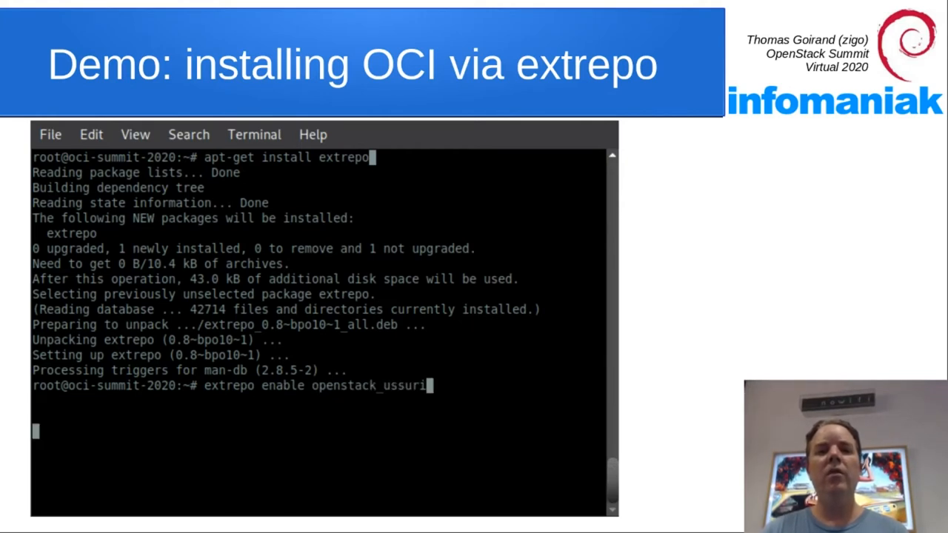
{"action": "key", "text": "Return"}
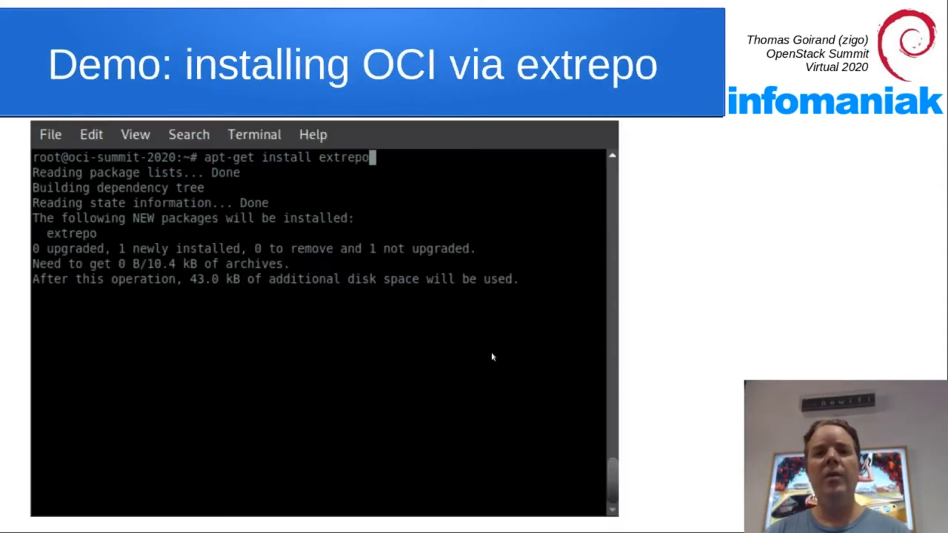
{"action": "key", "text": "Return"}
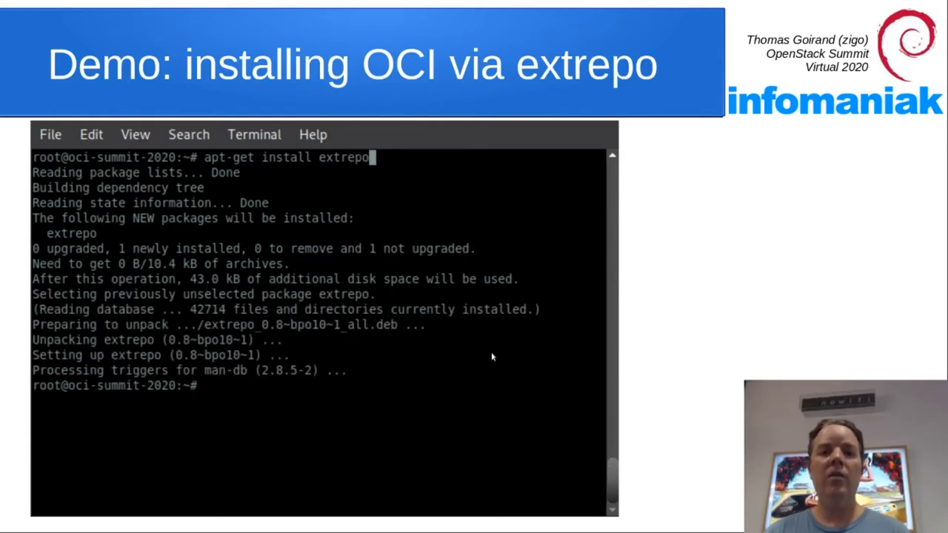
{"action": "type", "text": "extrepo"}
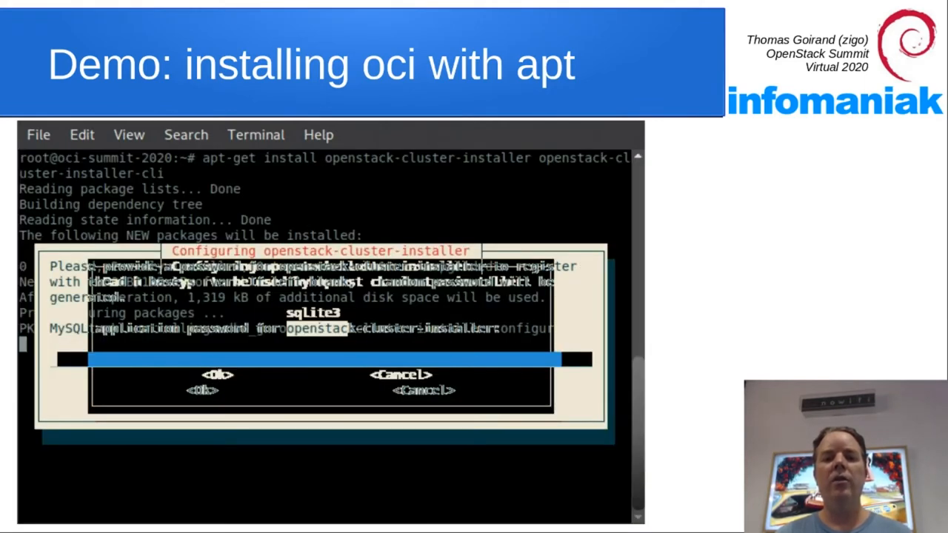
- Enter the debconf database password and scroll through the openstack-cluster-installer DB setup output
{"action": "type", "text": "****"}
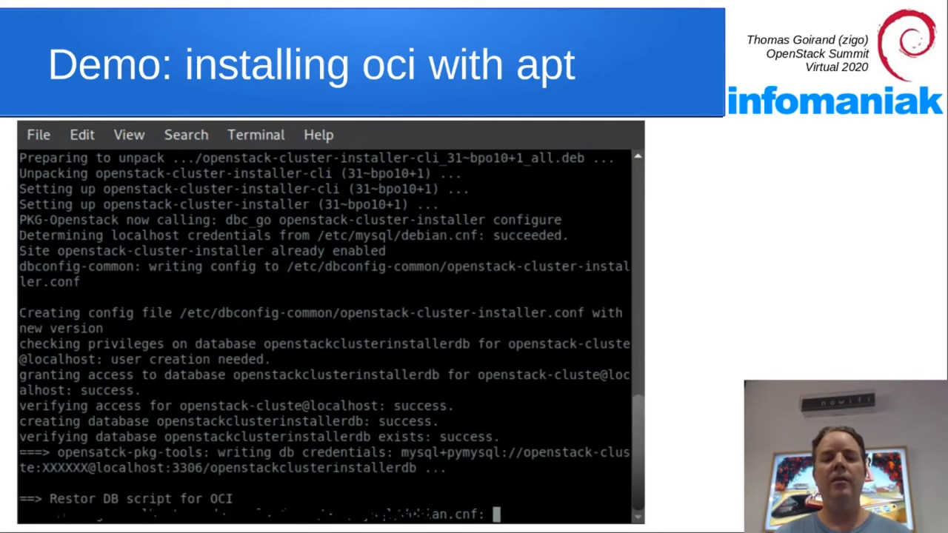
{"action": "scroll", "scroll_direction": "down", "scroll_amount": 3}
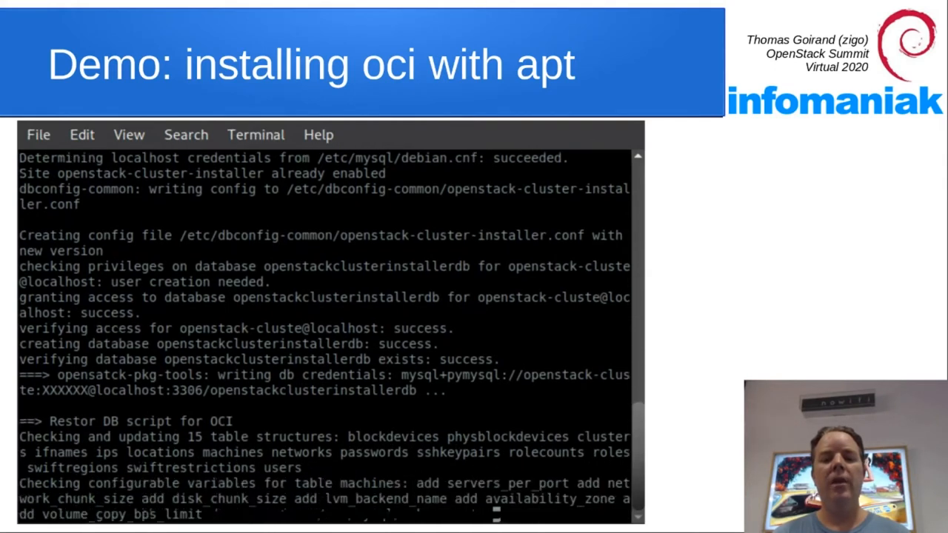
{"action": "scroll", "scroll_direction": "down", "scroll_amount": 3}
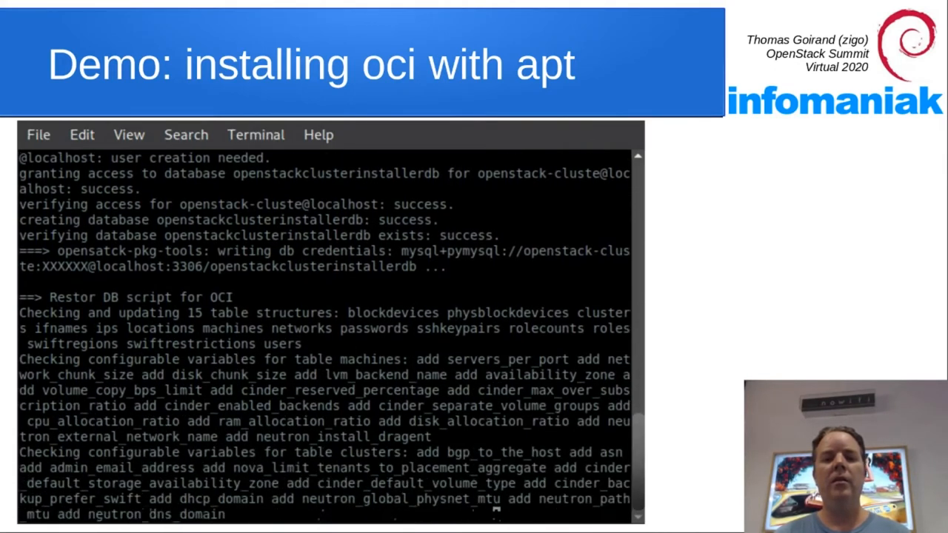
{"action": "scroll", "scroll_direction": "down", "scroll_amount": 3}
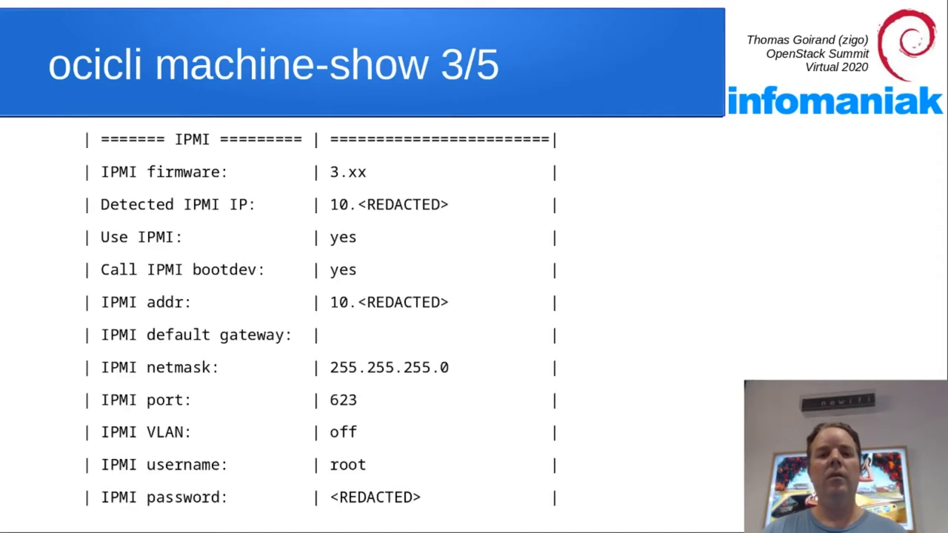
- Advance from the machine-show 3/5 IPMI slide to the next slide
{"action": "key", "text": "Right"}
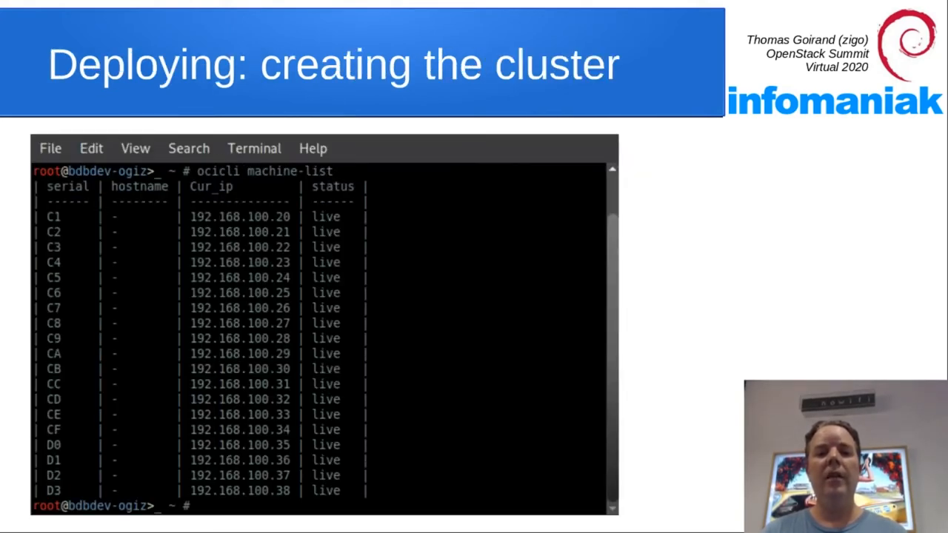
- Run ocicli cluster-create z for the infomaniak.ch domain
{"action": "type", "text": "ocicli"}
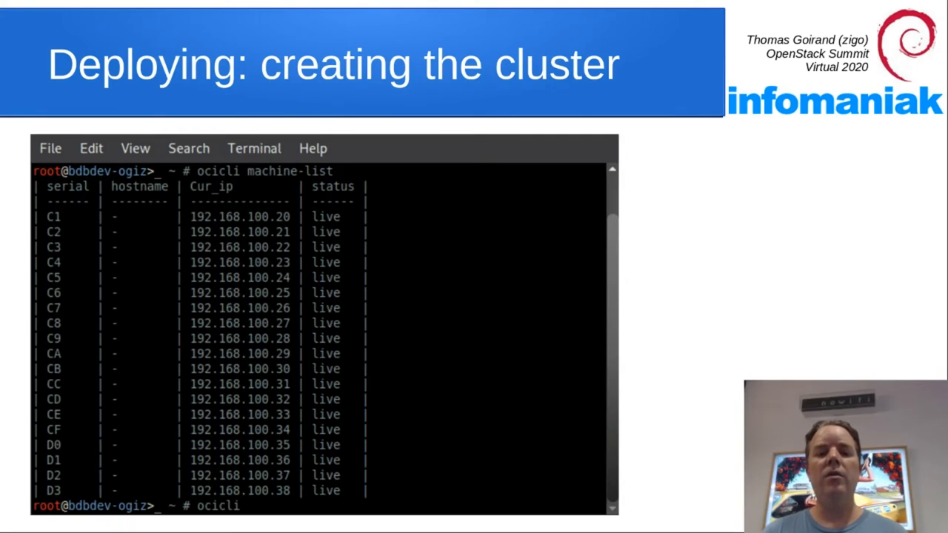
{"action": "type", "text": "cluster-c"}
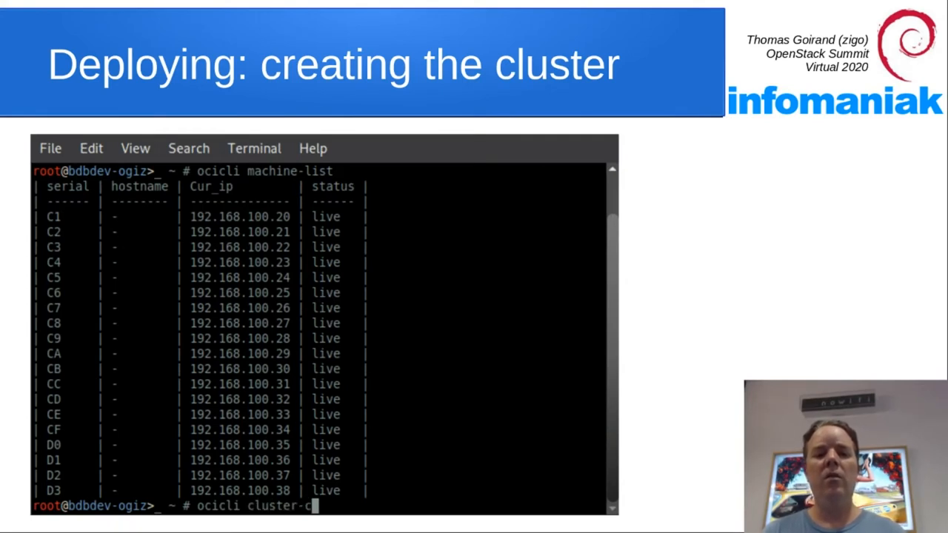
{"action": "type", "text": "luster-create z"}
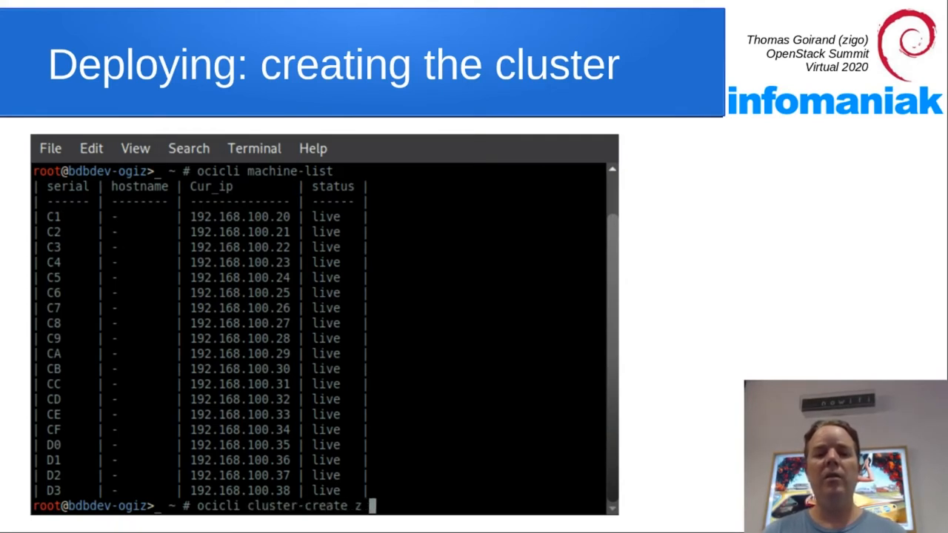
{"action": "type", "text": "infomaniak.ch"}
{"action": "type", "text": "ocicli cluster-set"}
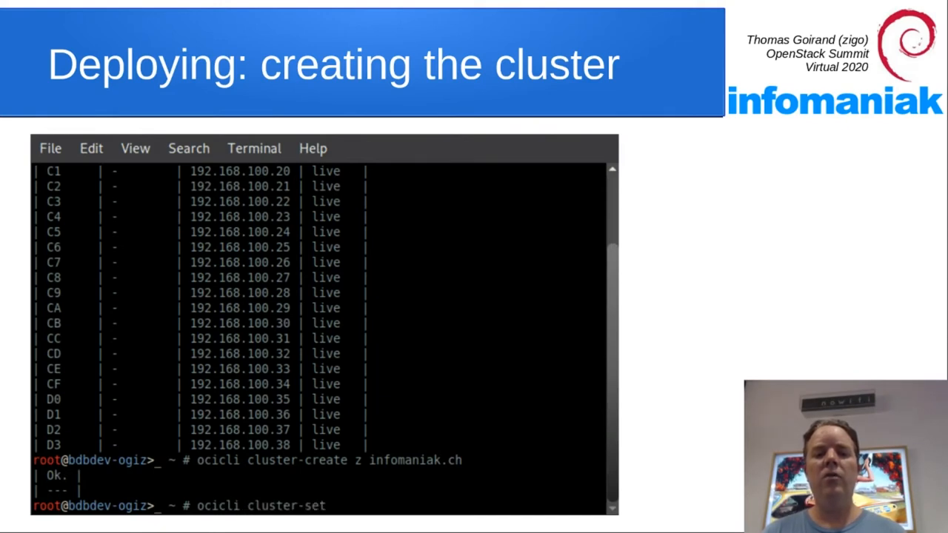
- Set cluster z's time server to ntp.infomaniak.ch and start the swift region-create command
{"action": "type", "text": "z -"}
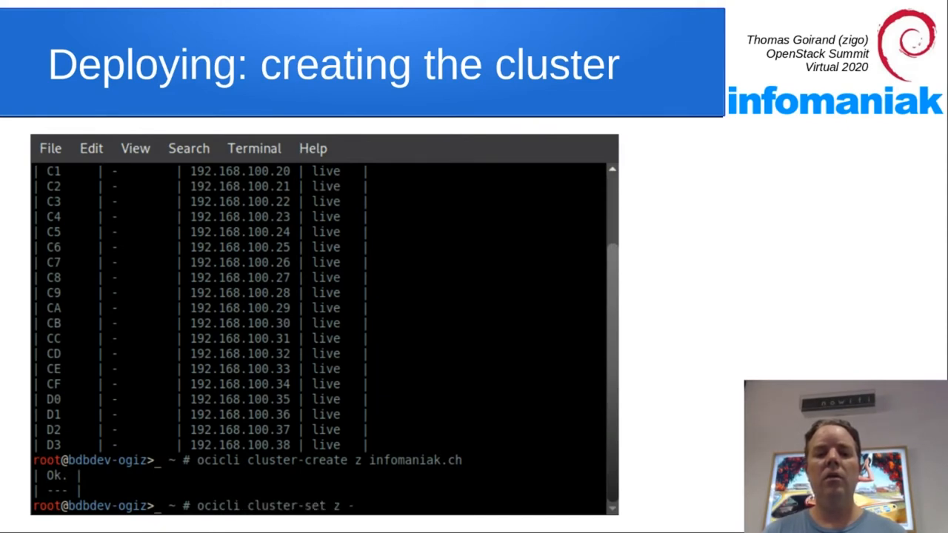
{"action": "type", "text": "--time-server-host"}
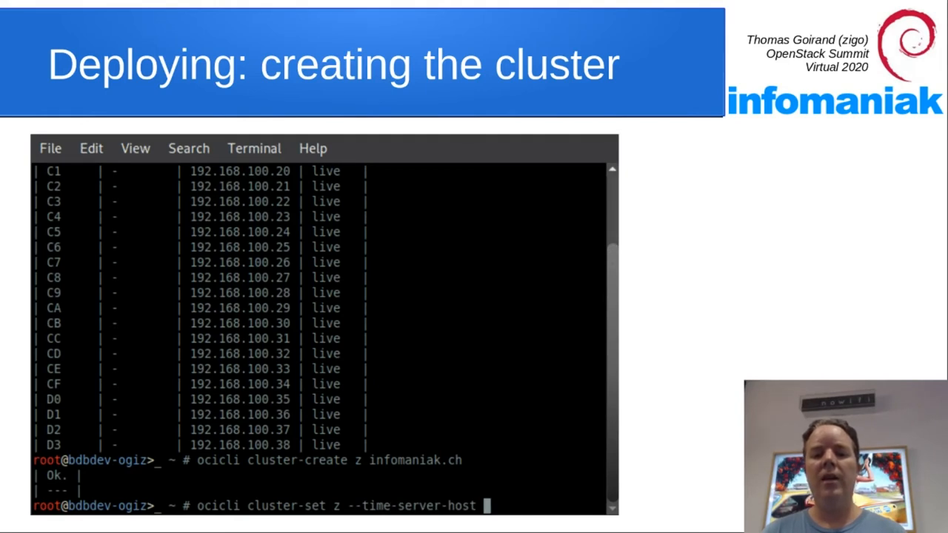
{"action": "type", "text": "ntp.infomaniak.ch"}
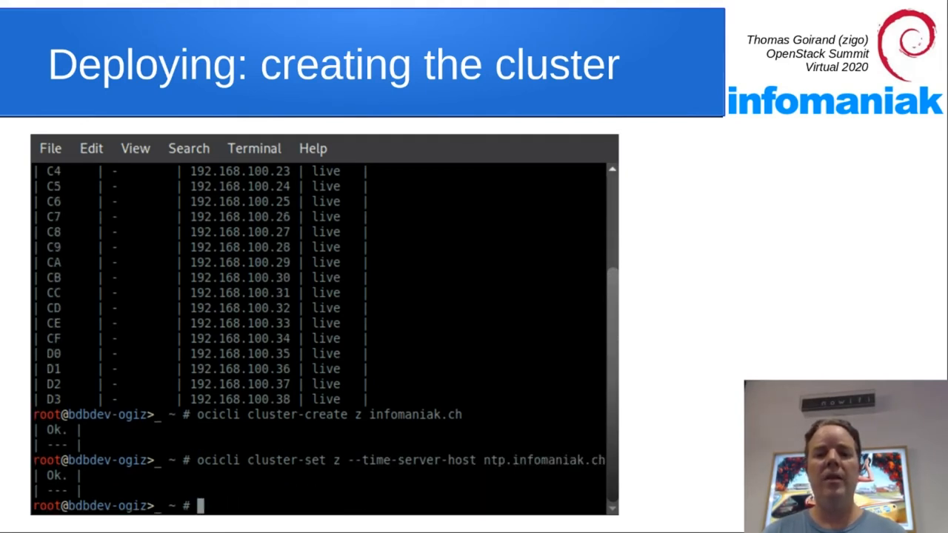
{"action": "type", "text": "o"}
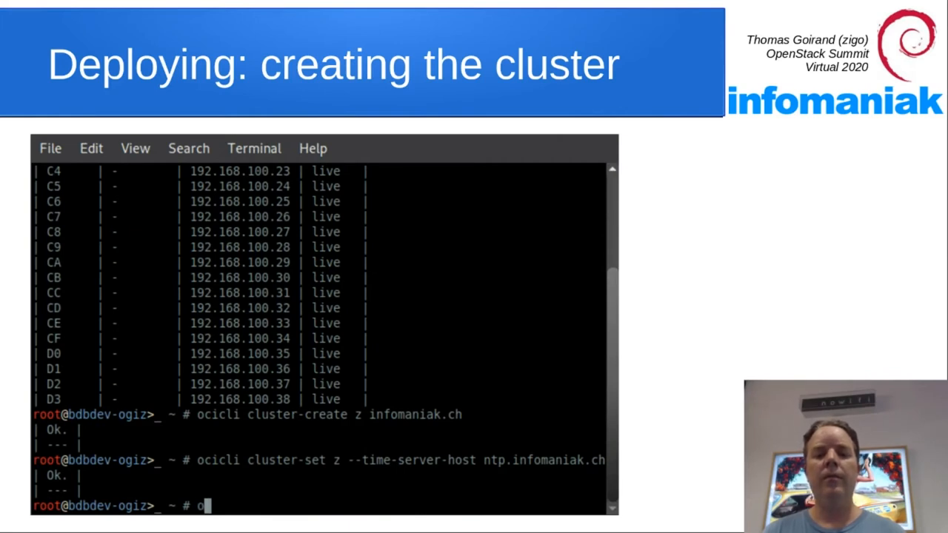
{"action": "type", "text": "ocicli swift-"}
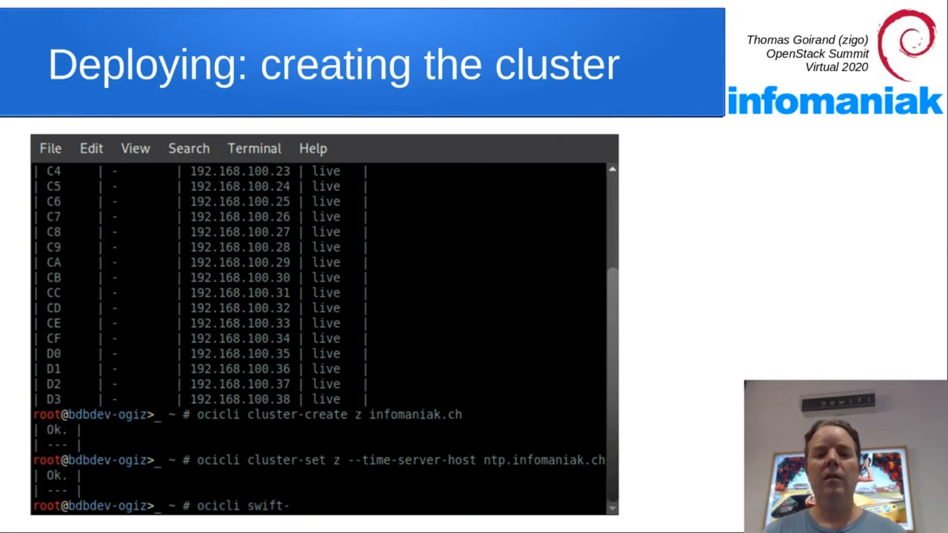
{"action": "type", "text": "region-c"}
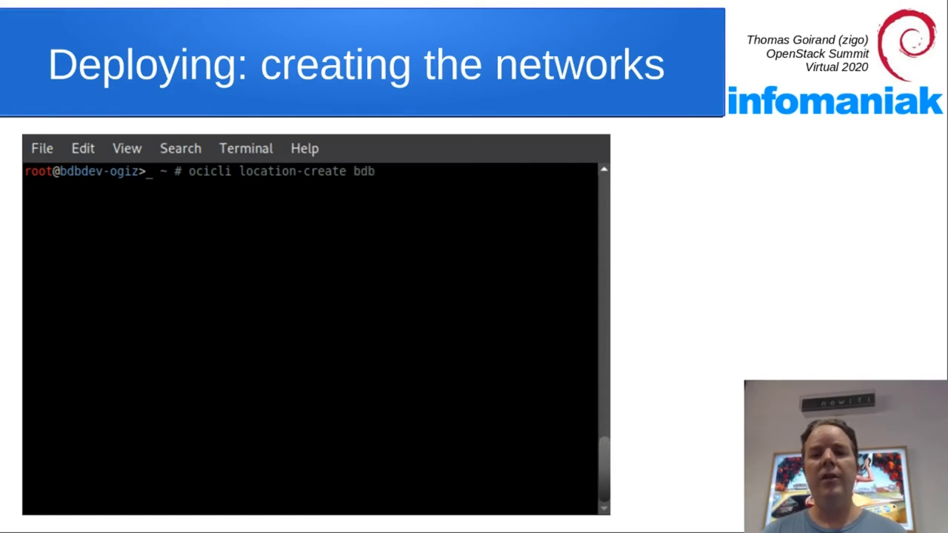
- Create the bdb-zone-1 and public locations, then begin an ocicli network-create command
{"action": "type", "text": "-zone-1 bdb"}
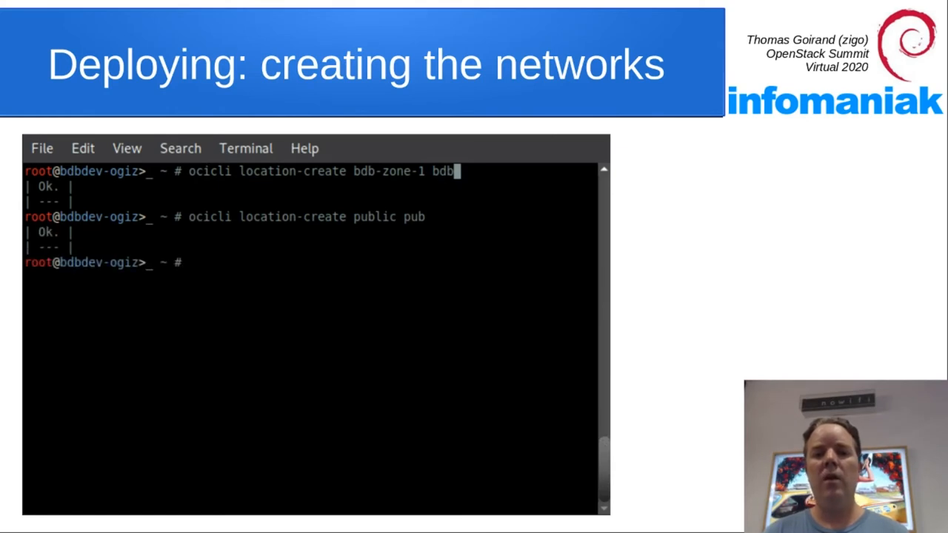
{"action": "type", "text": "ocicli network-create mgm"}
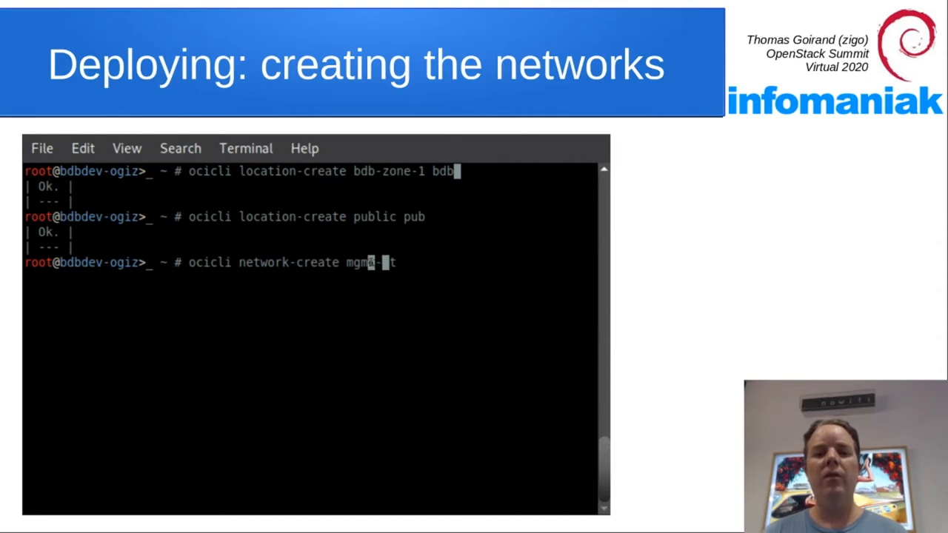
- Create mgmt-net 192.168.101.0/24 in bdb-zone-1, then retry network-create with 192.168.102.0/24
{"action": "type", "text": "net 192.168.101"}
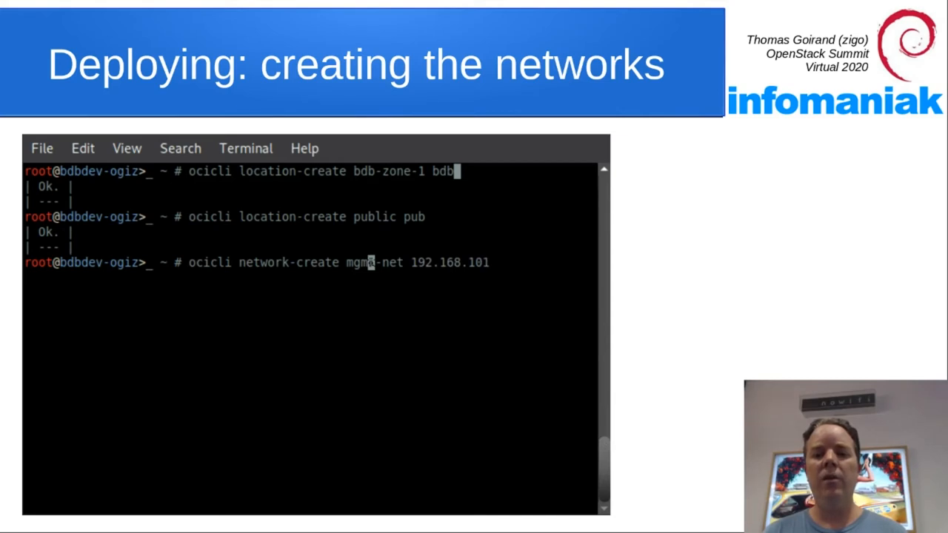
{"action": "type", "text": ".0 24"}
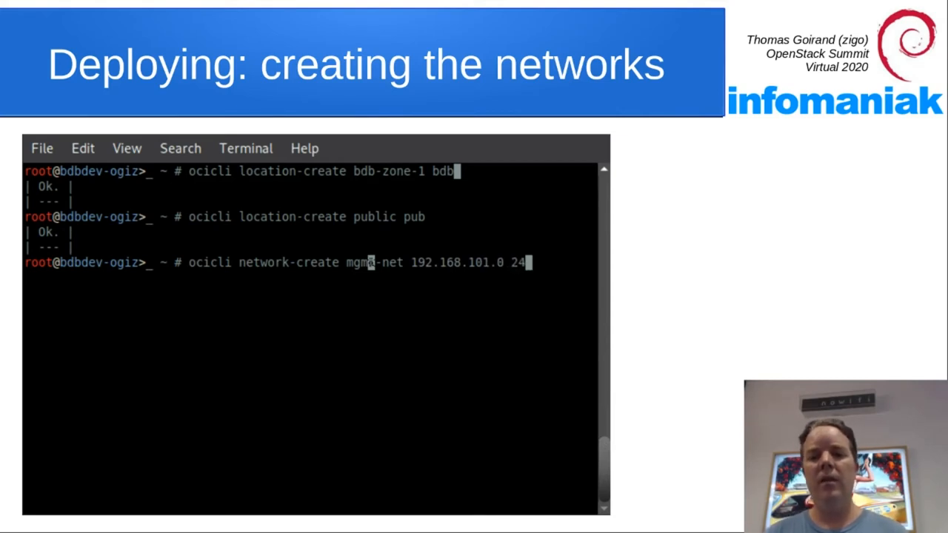
{"action": "type", "text": "bdb-zone-1 no"}
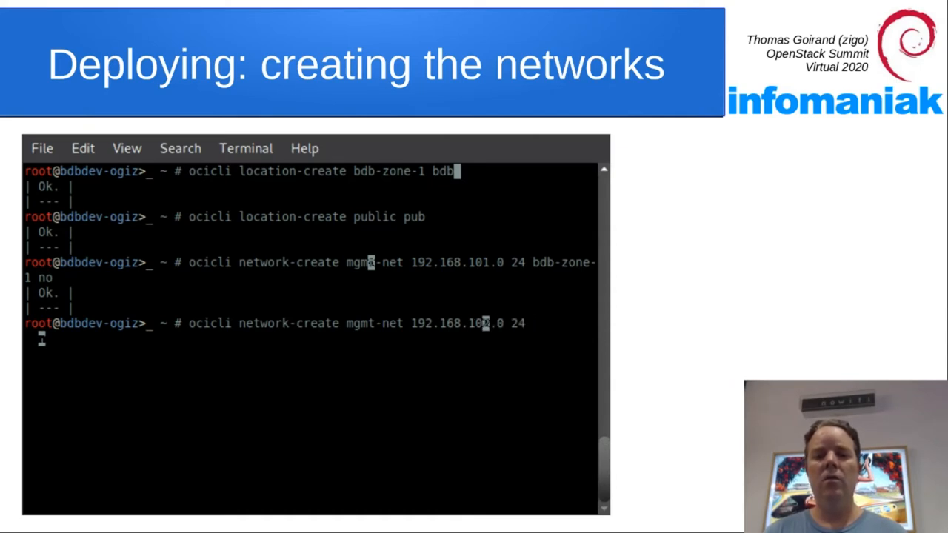
{"action": "type", "text": "bdb-zone-1 no"}
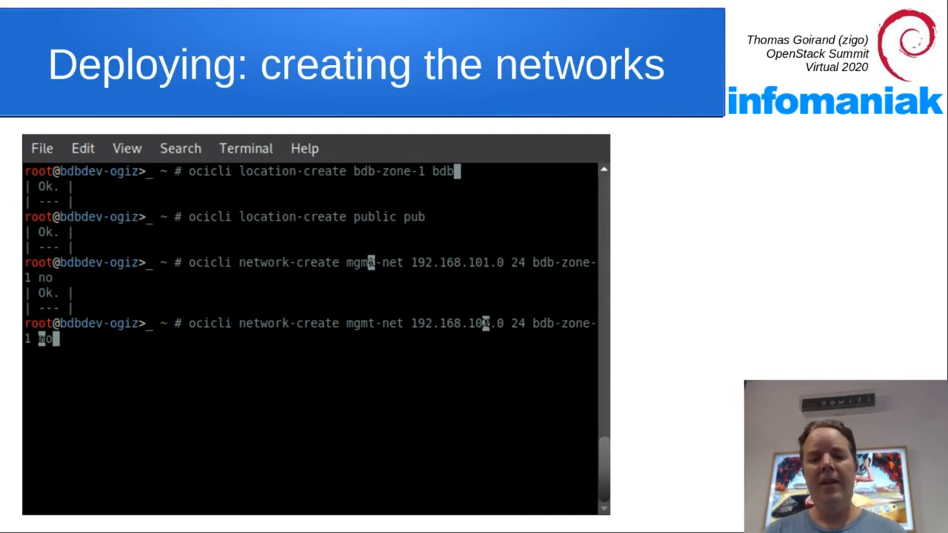
{"action": "key", "text": "Return"}
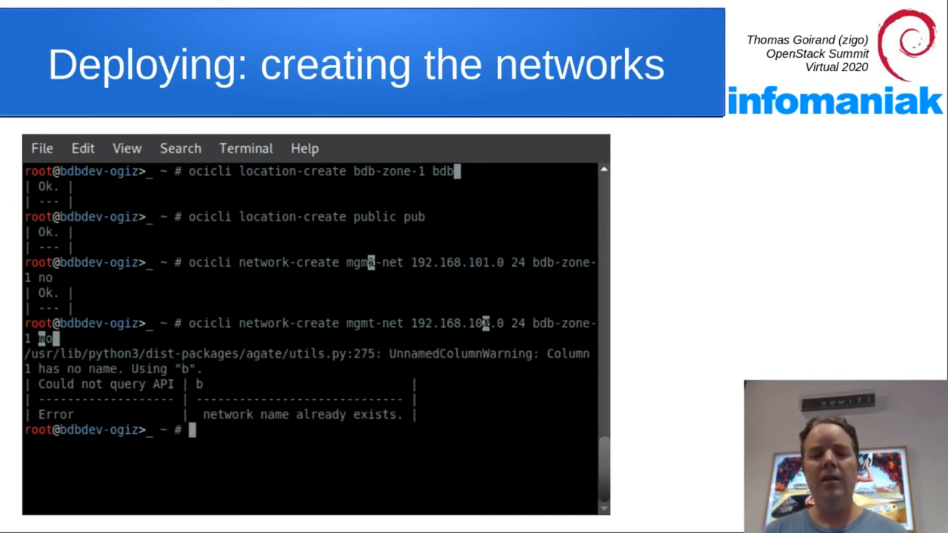
{"action": "type", "text": "ocicli network-create mgmt-net 192.168.102.0 24 bdb-zone-1 no"}
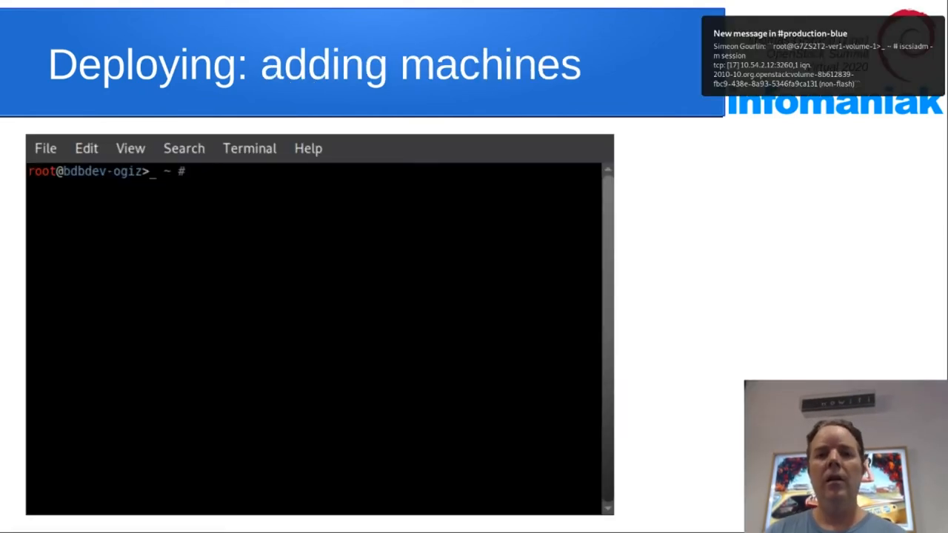
- Run ocicli machine-add putting C1 into cluster z as controller in bdb-zone-1
{"action": "type", "text": "ocicli machine-add C1"}
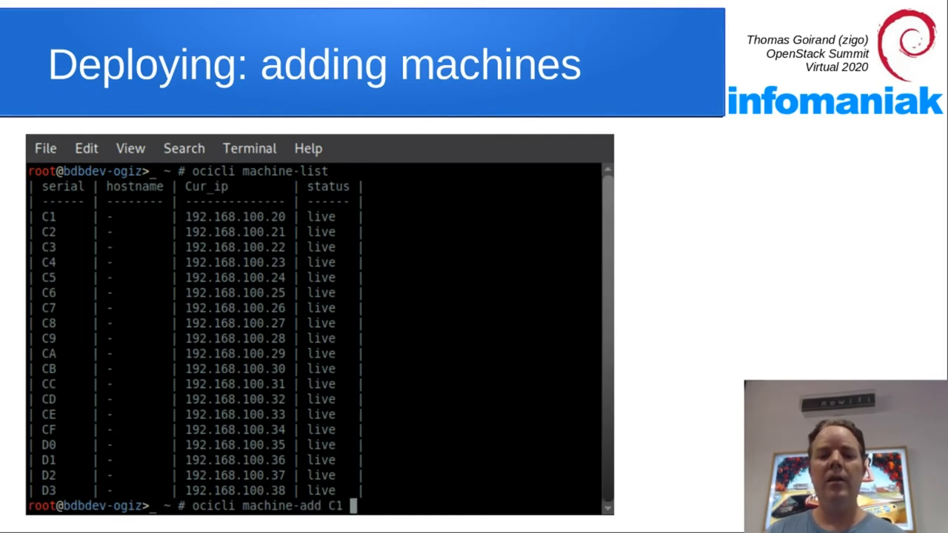
{"action": "type", "text": "z controller"}
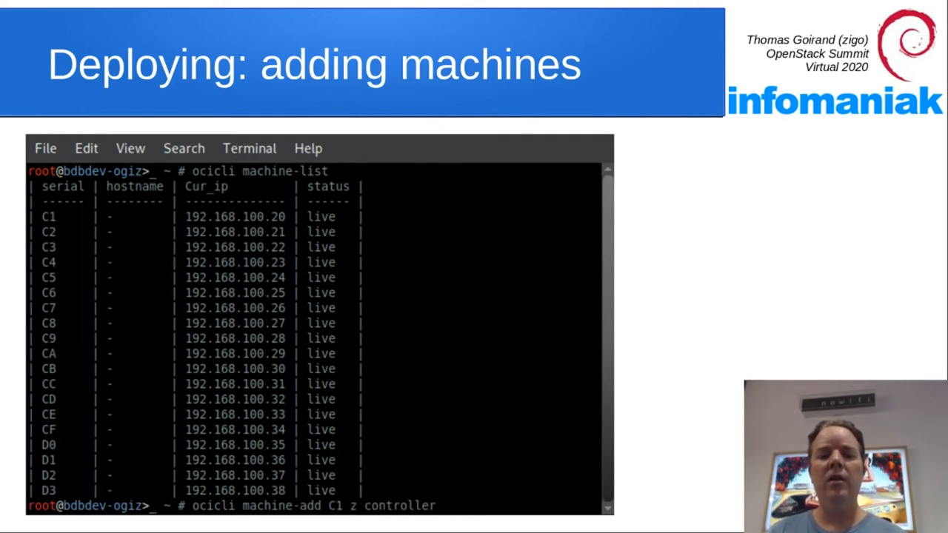
{"action": "type", "text": "bdb-zone-1"}
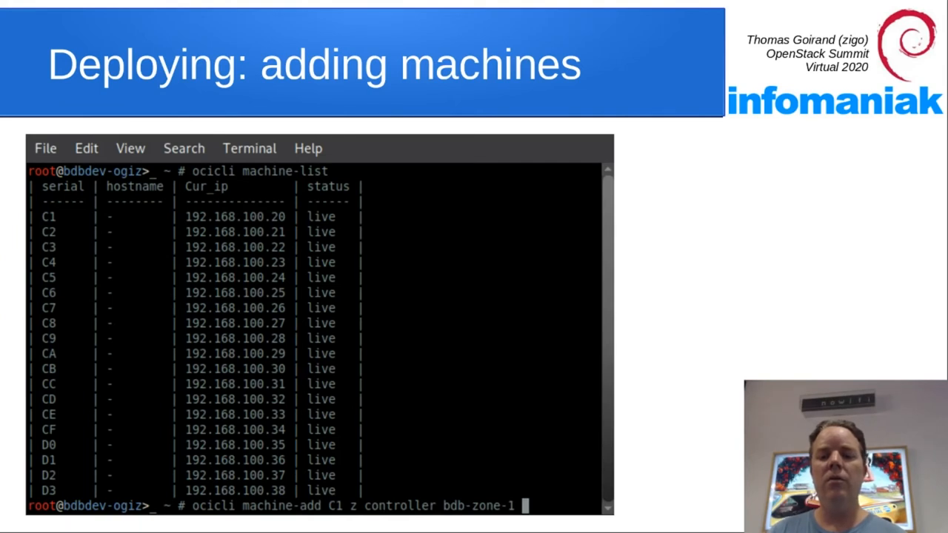
{"action": "key", "text": "Return"}
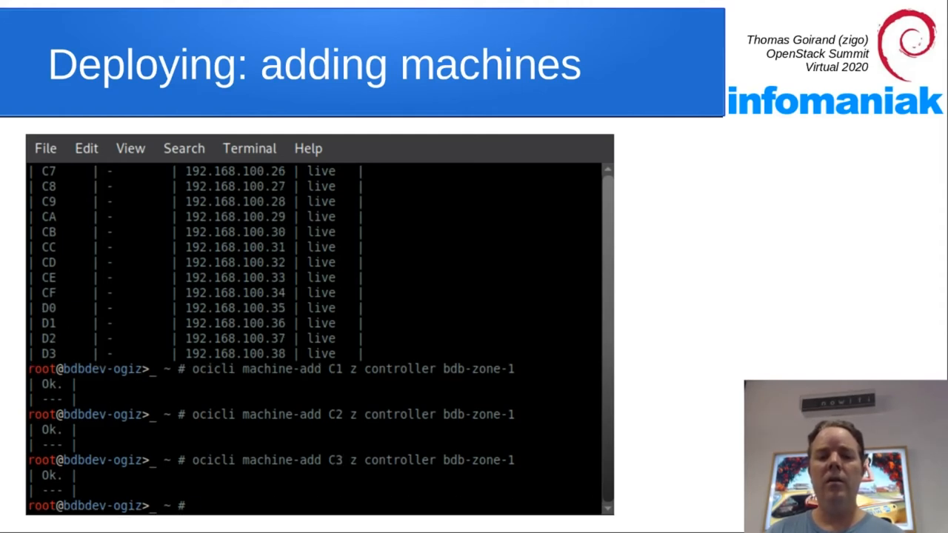
- Add machine C4 to cluster z as controller in bdb-zone-1
{"action": "type", "text": "ocicli machine-add C4 z controller bdb-zone-1"}
{"action": "type", "text": "exit"}
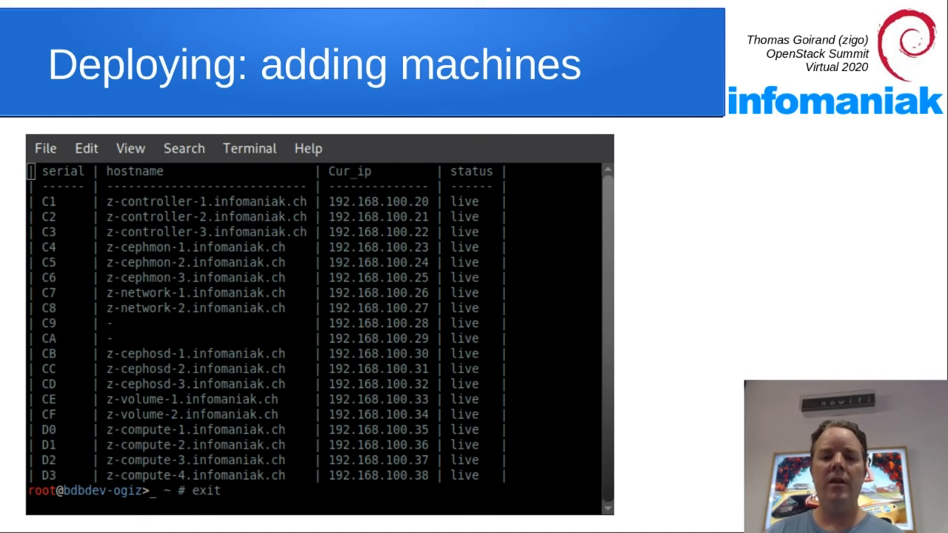
{"action": "key", "text": "Right"}
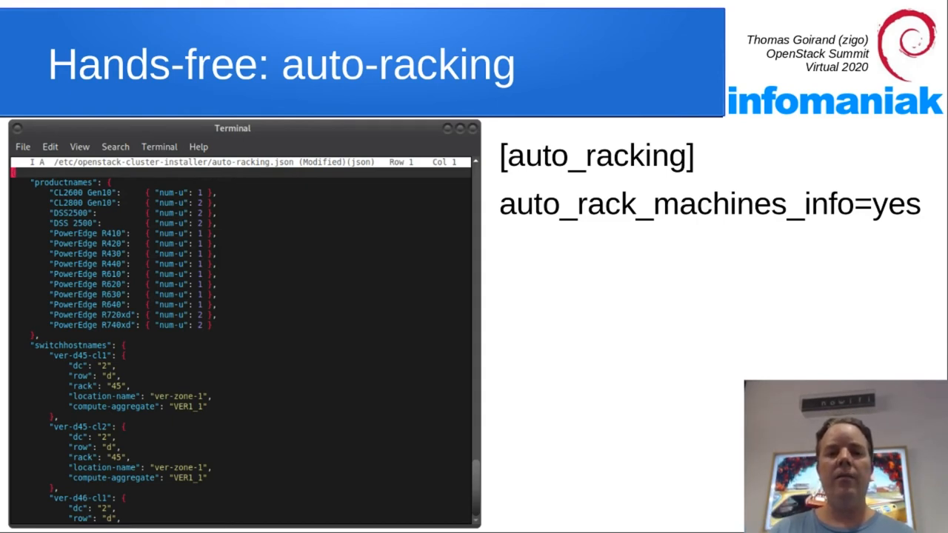
- Advance past the hardware profiles slide to the Hands-free: auto-racking slide
{"action": "key", "text": "Right"}
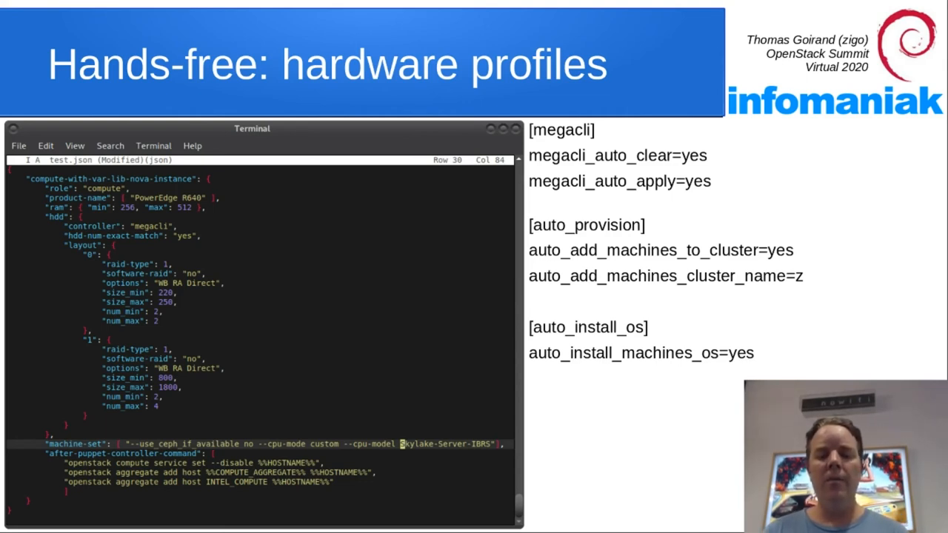
{"action": "key", "text": "Right"}
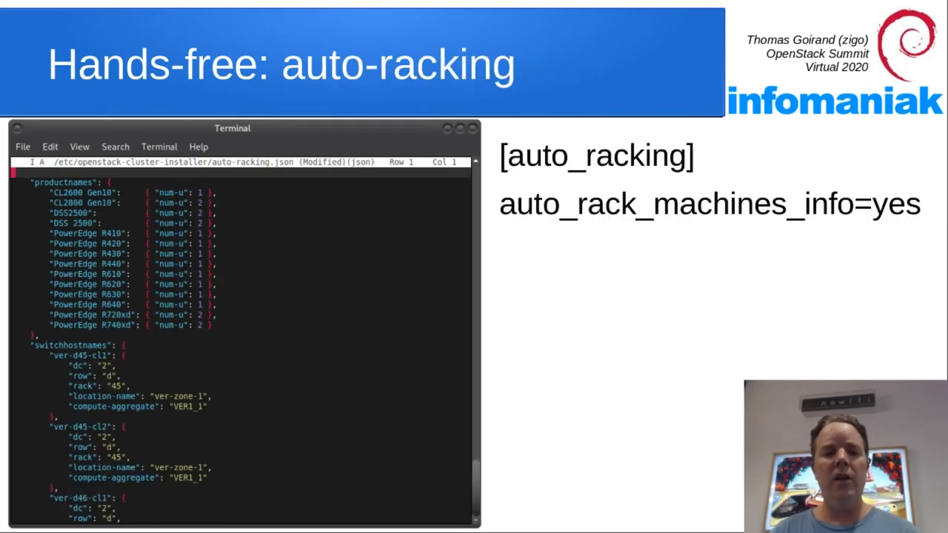